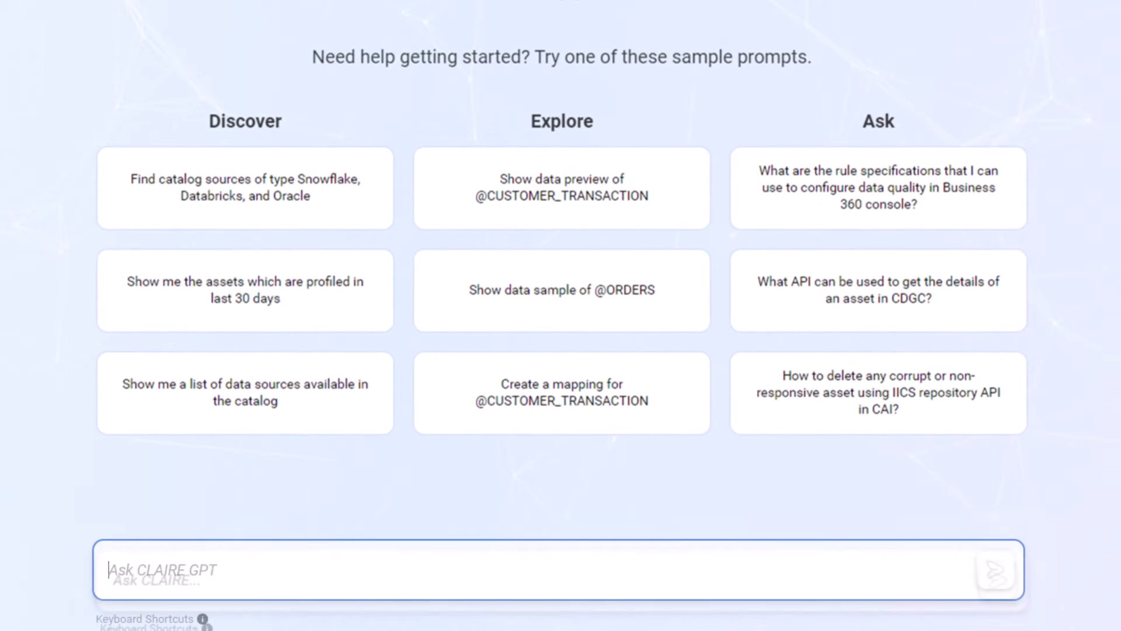
- Ask CLAIRE GPT for a list of tables associated with GDPR policies and send it
text(Can you give me a list of)
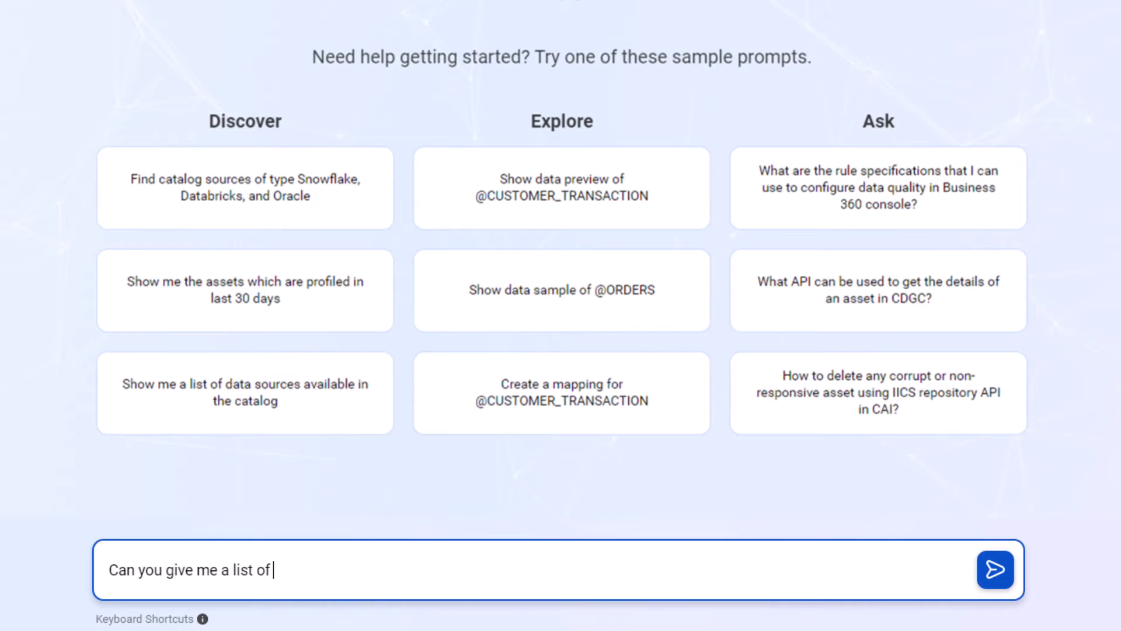
text(tables associated with G)
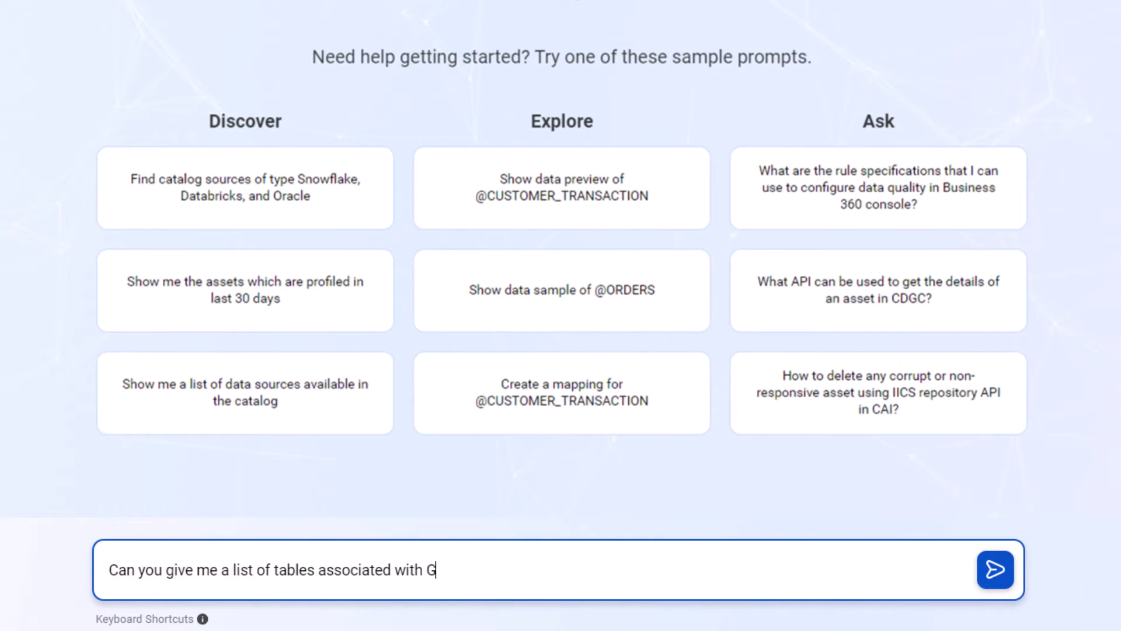
click(993, 570)
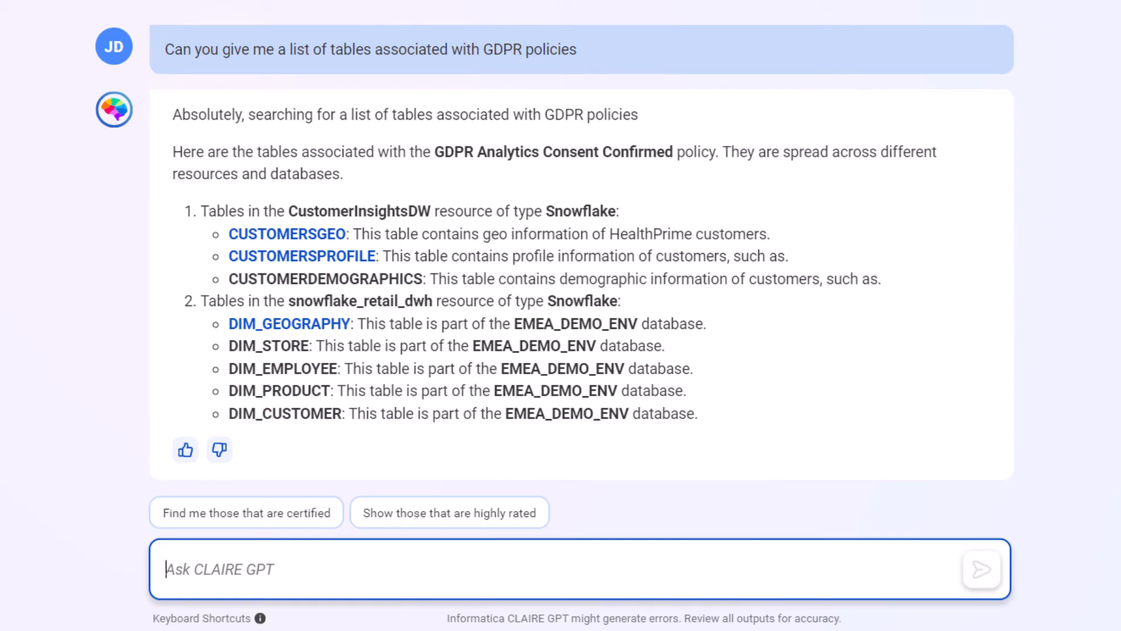
- Ask for an overview of DIM_CUSTOMER and read through its columns, 67.33% completeness and quality scores
text(G)
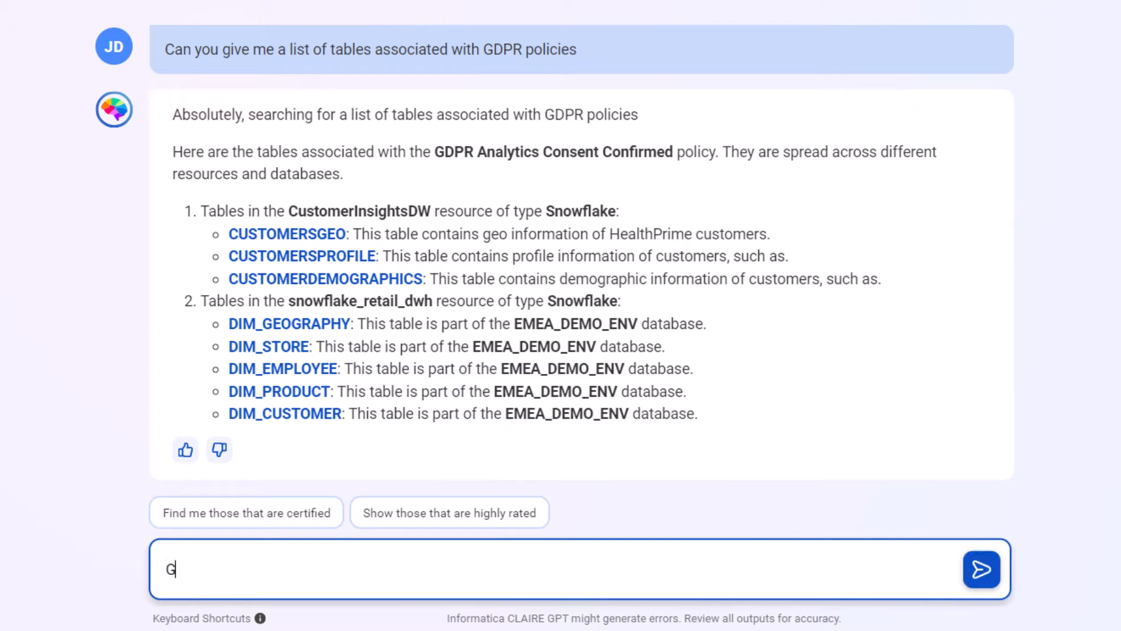
text(ive me an overview)
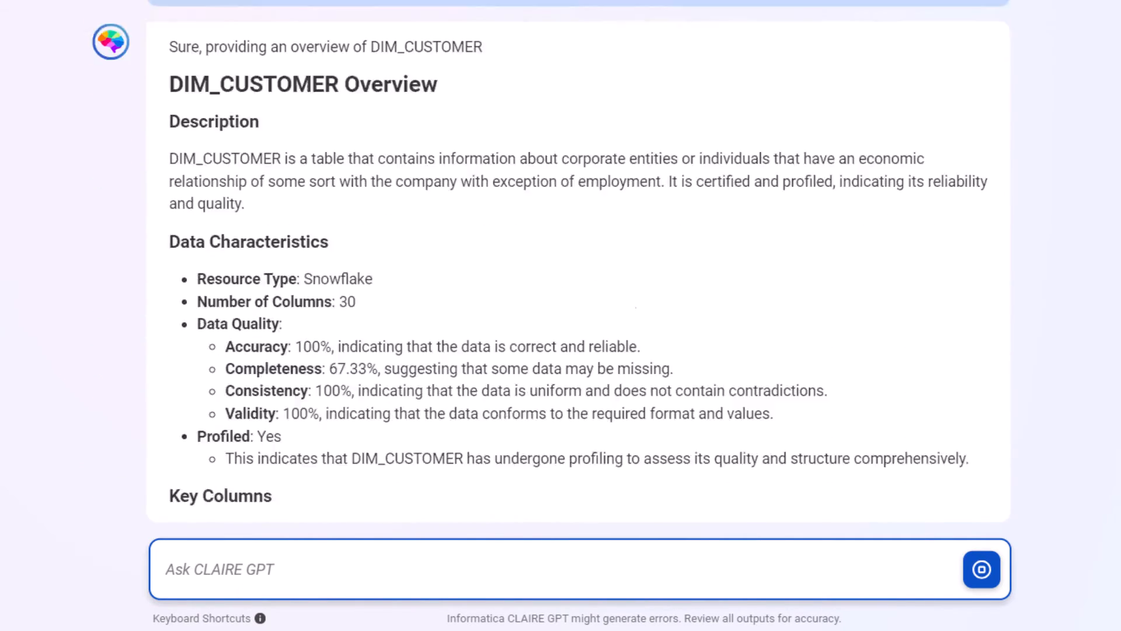
scroll(down, 3)
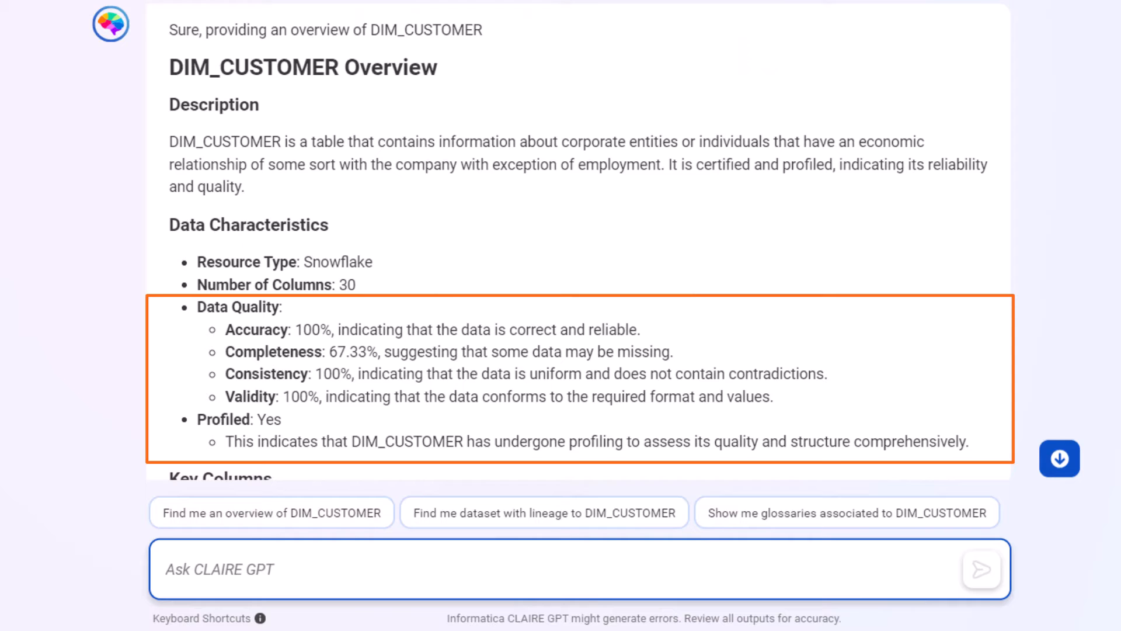
scroll(down, 3)
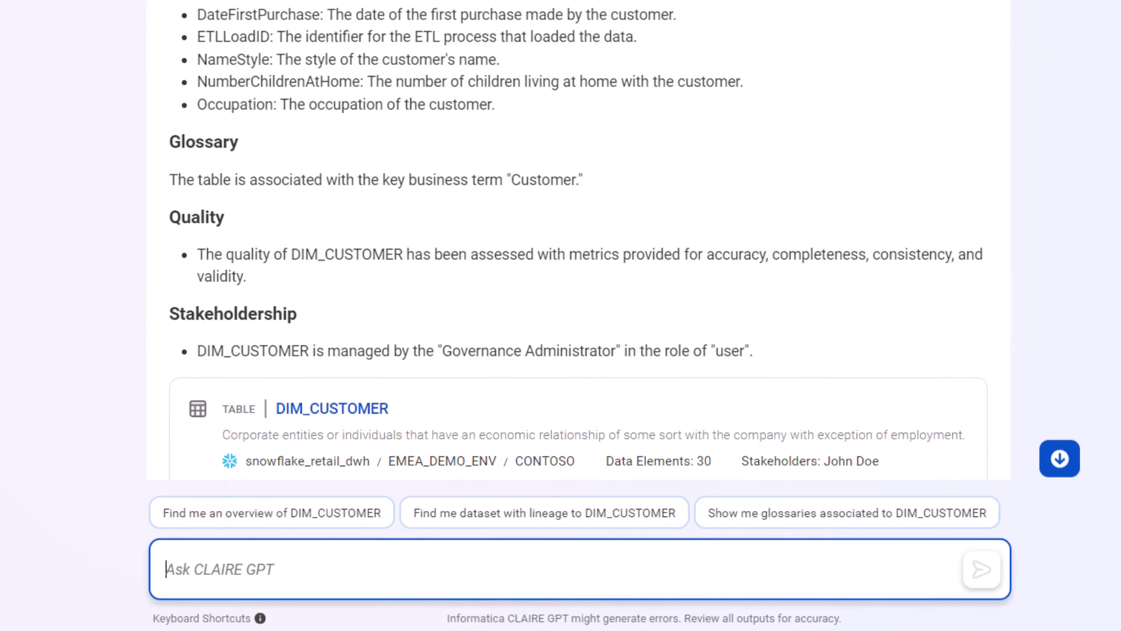
scroll(down, 3)
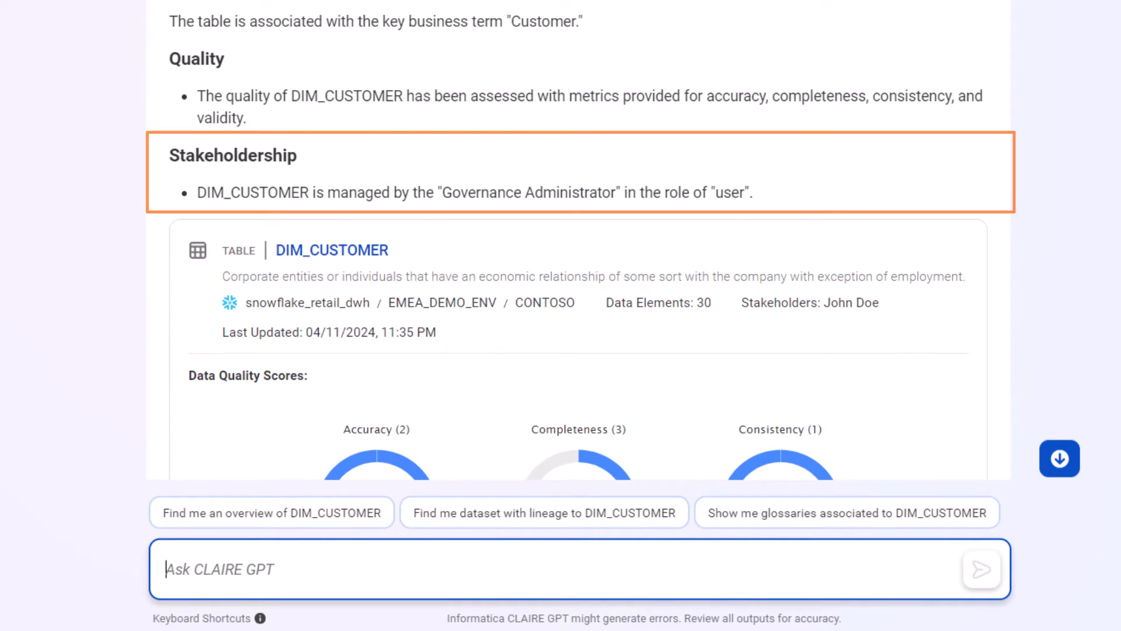
scroll(down, 3)
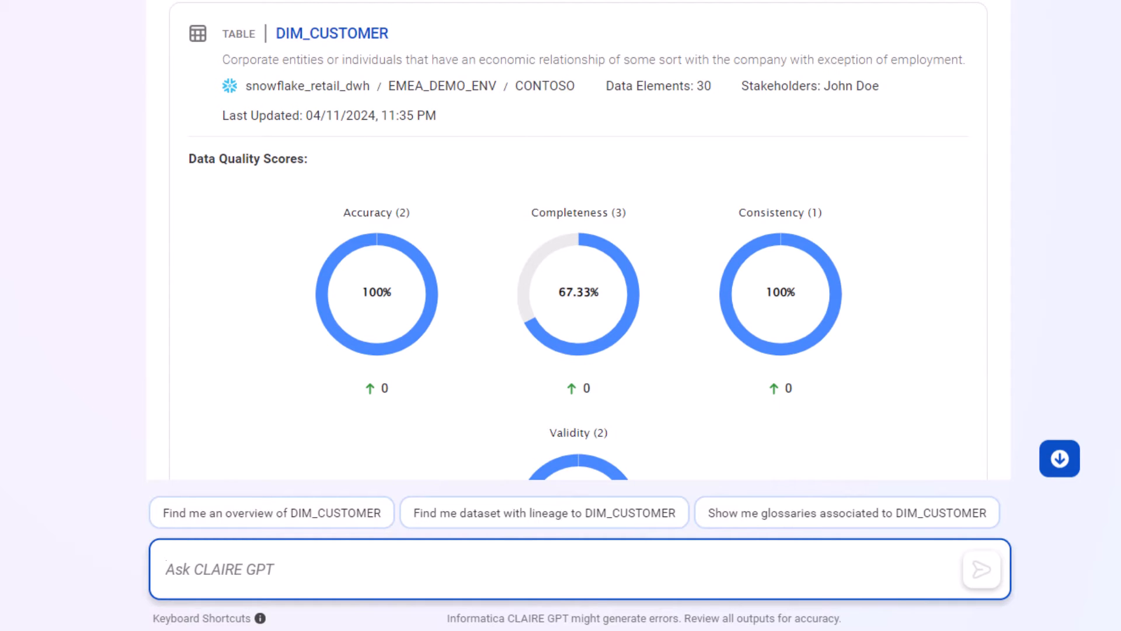
scroll(down, 3)
text(Which column in @)
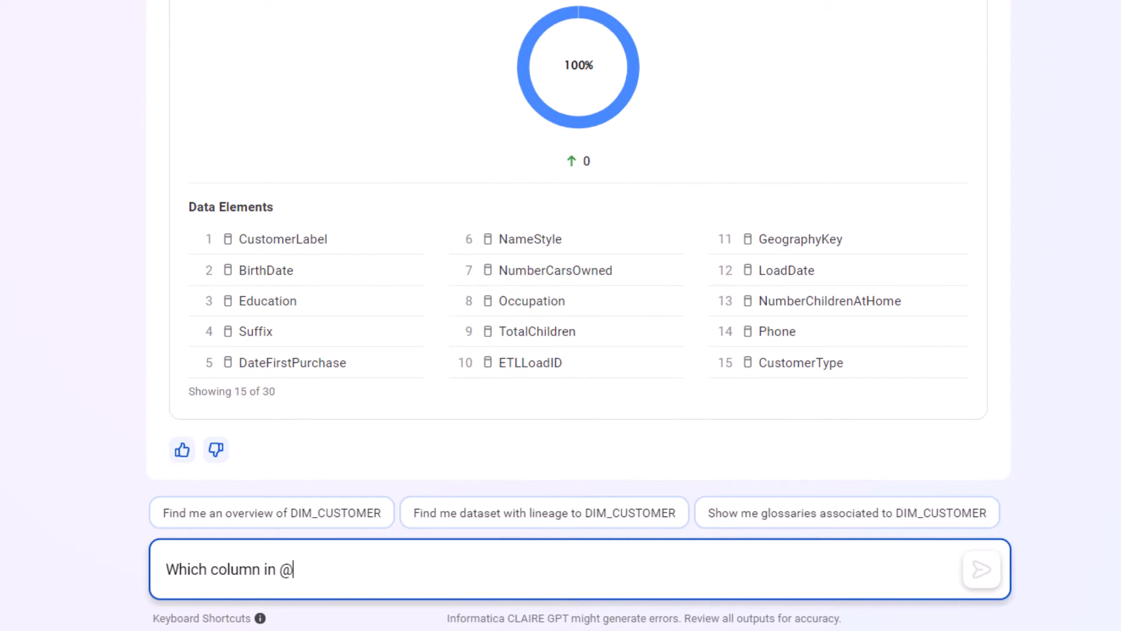
text(DIM_CUSTOMER)
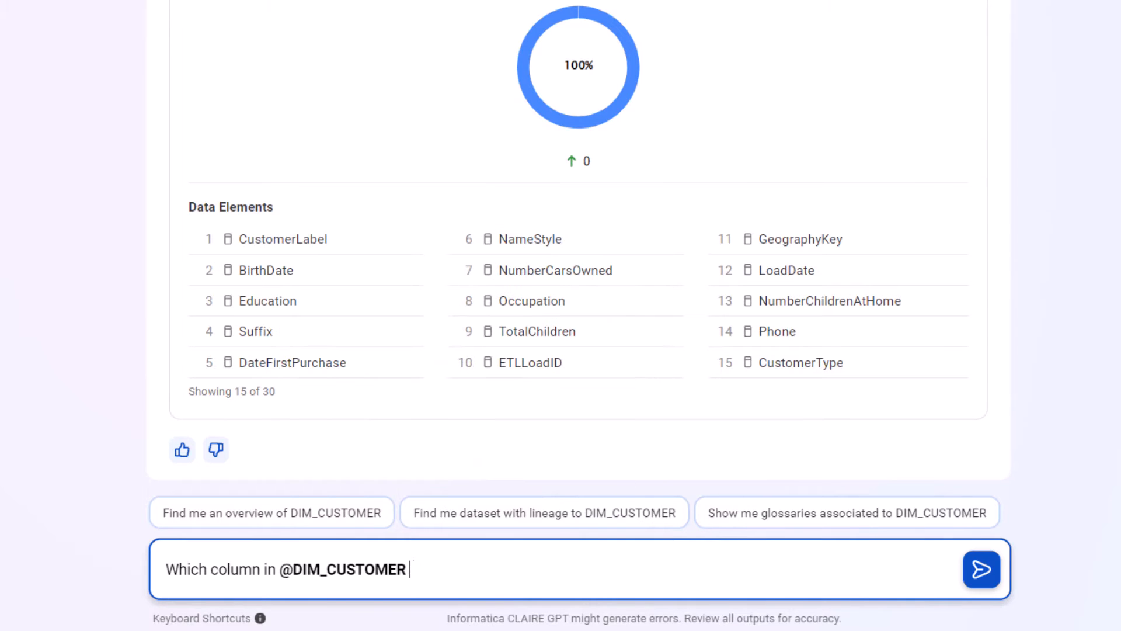
click(980, 577)
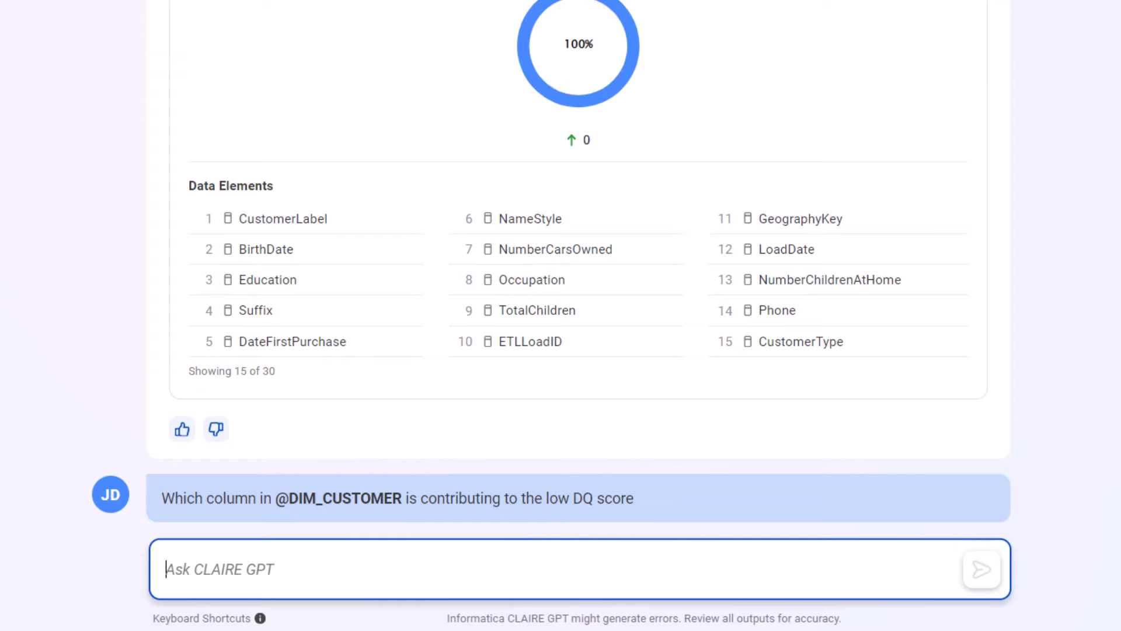
click(982, 570)
text(S)
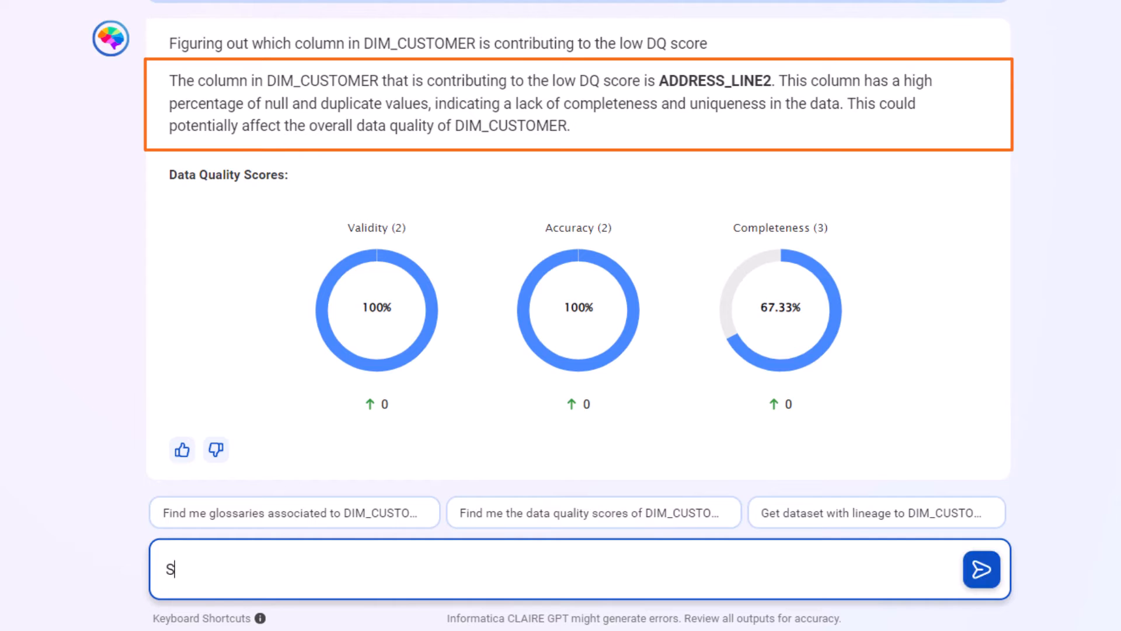
text(how me the profiling)
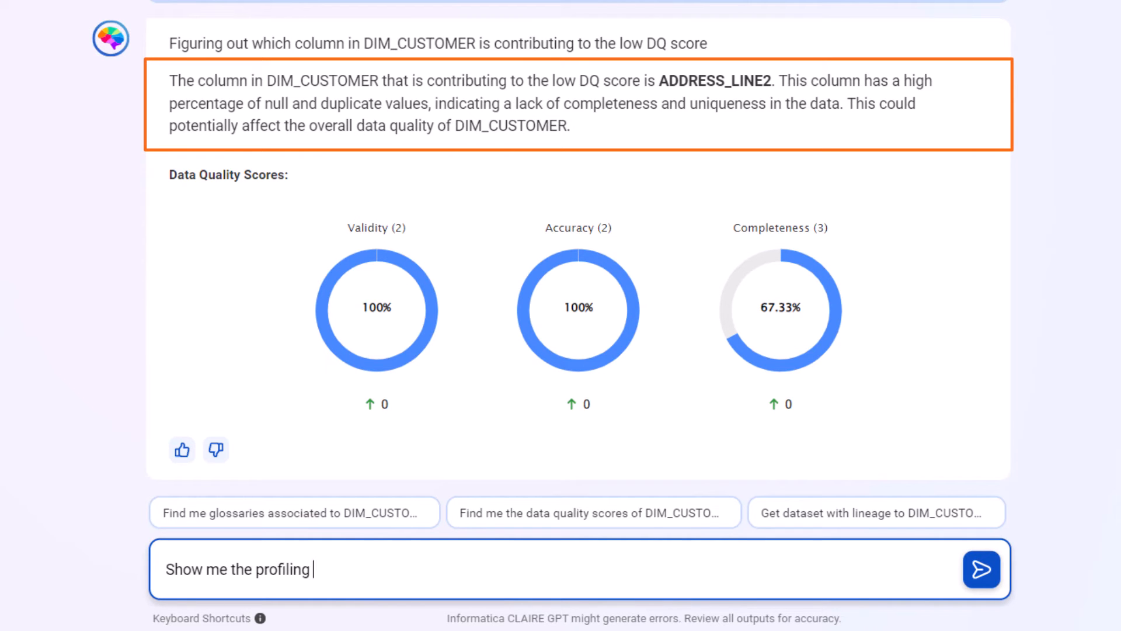
text(details of @ad)
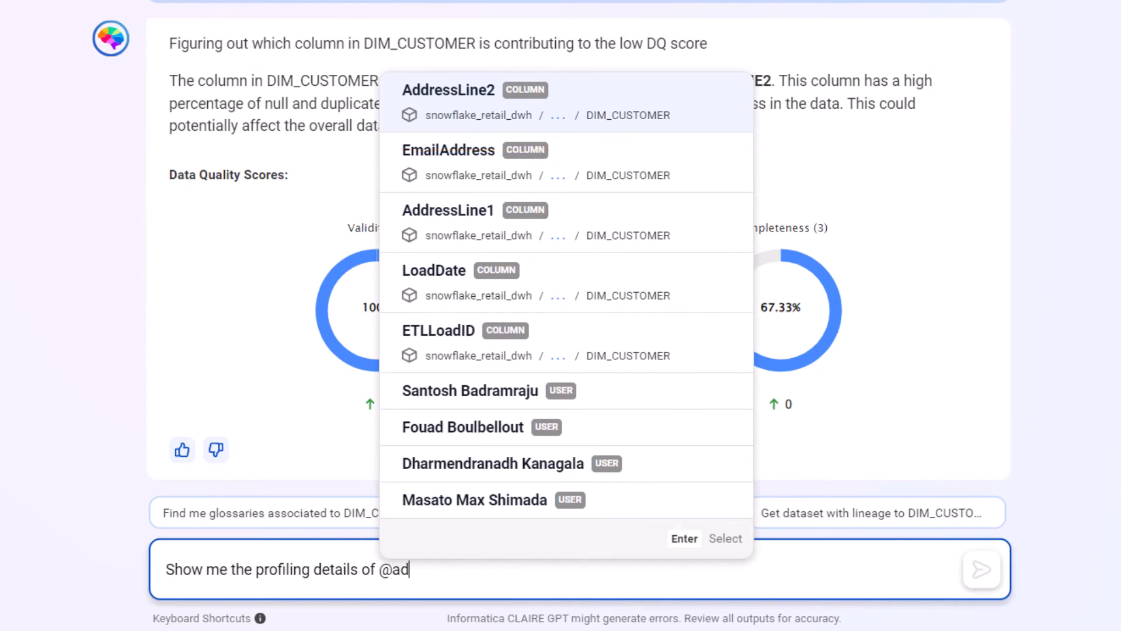
click(449, 91)
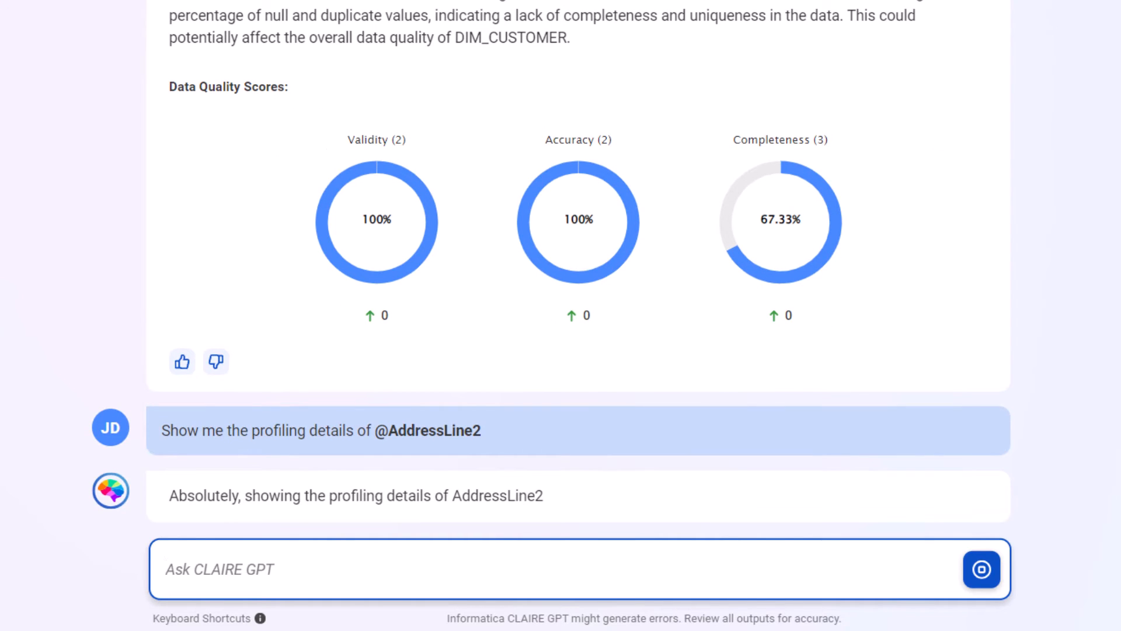
scroll(down, 3)
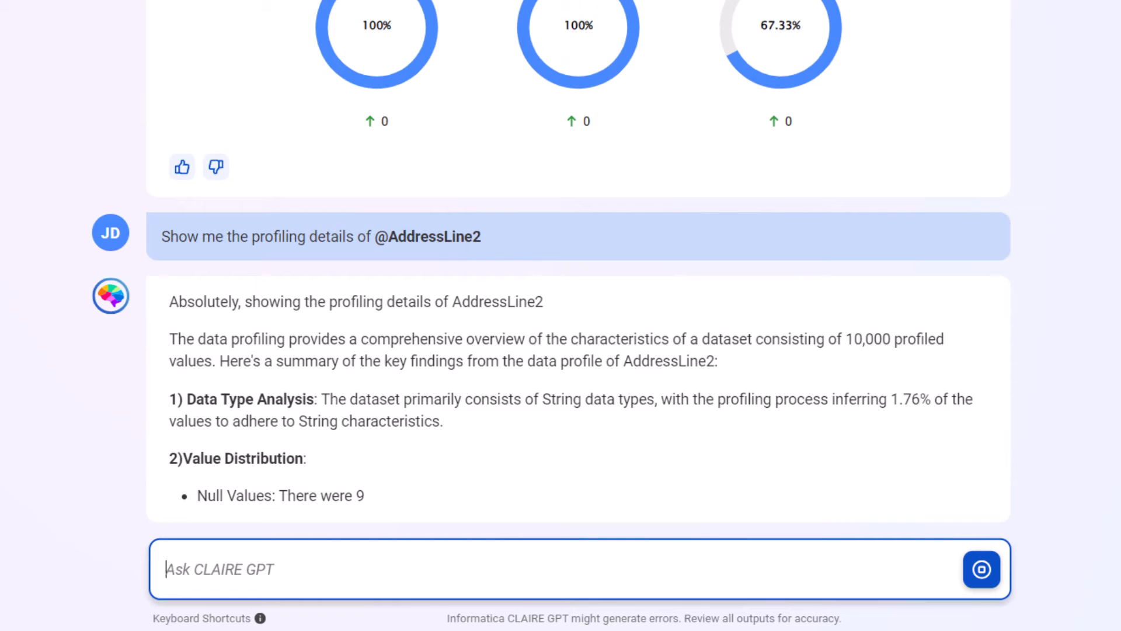
scroll(down, 3)
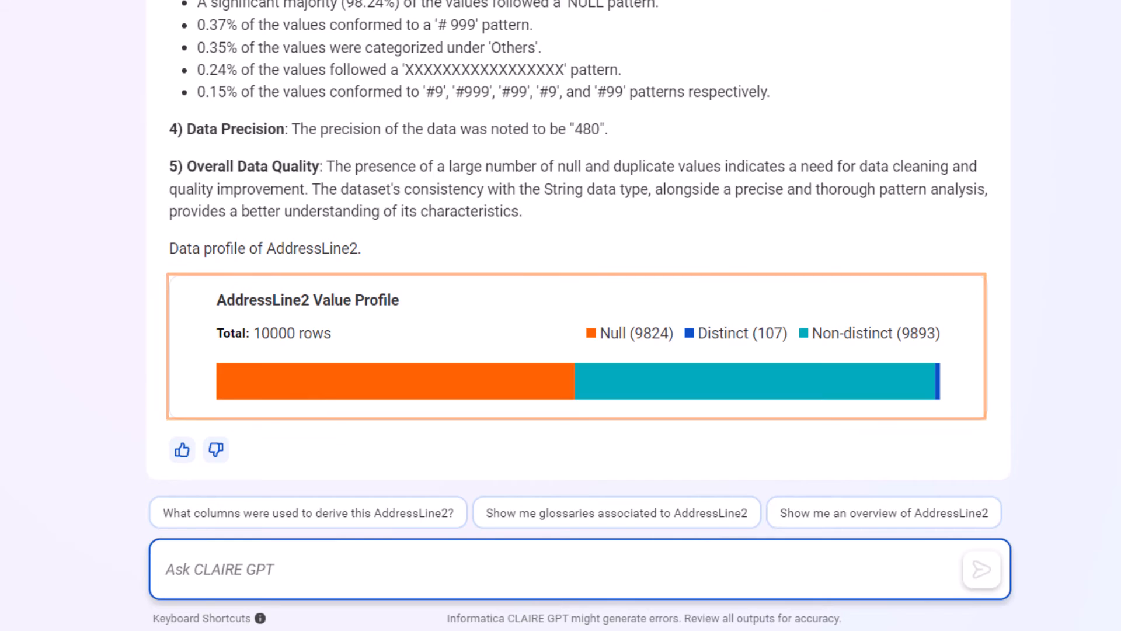
text(Can you give me the owner details of @DIM_CUSTOMER)
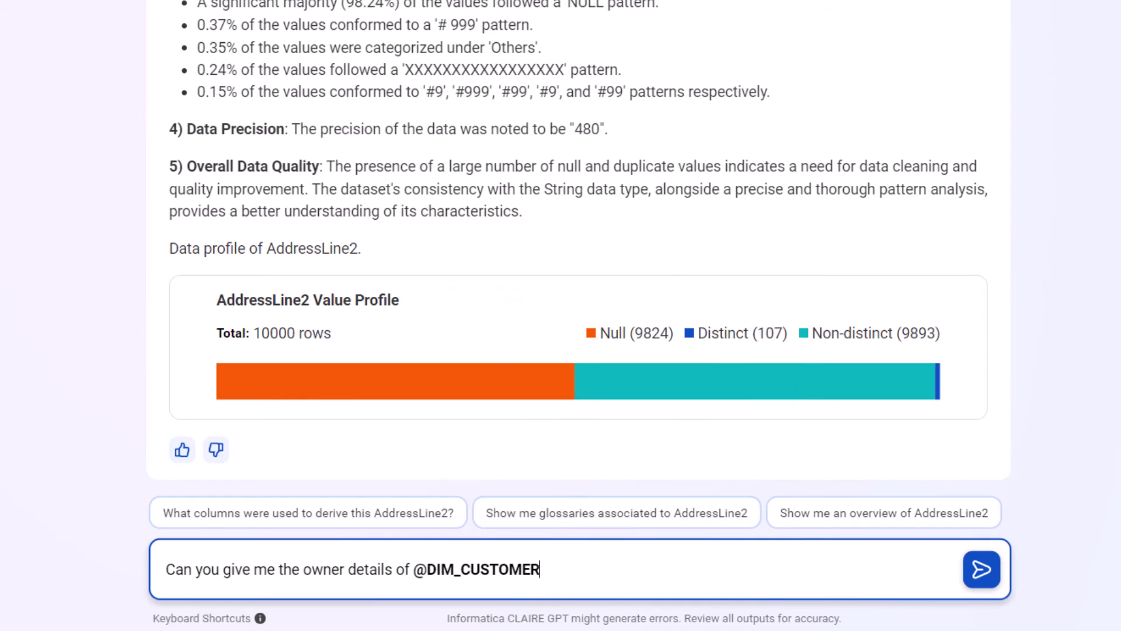
click(981, 570)
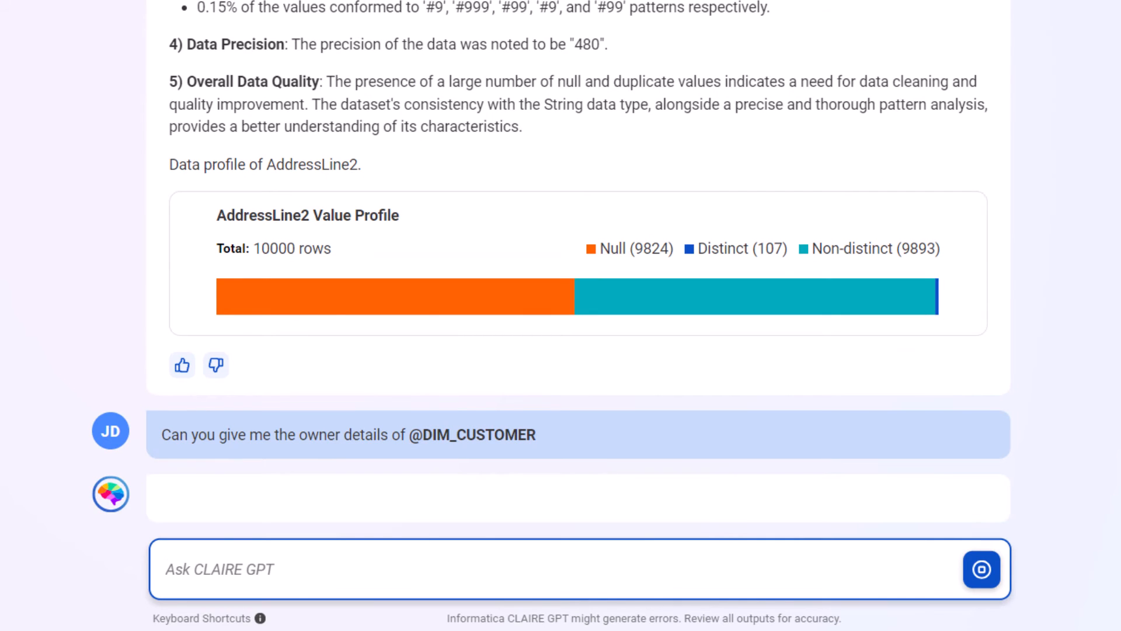